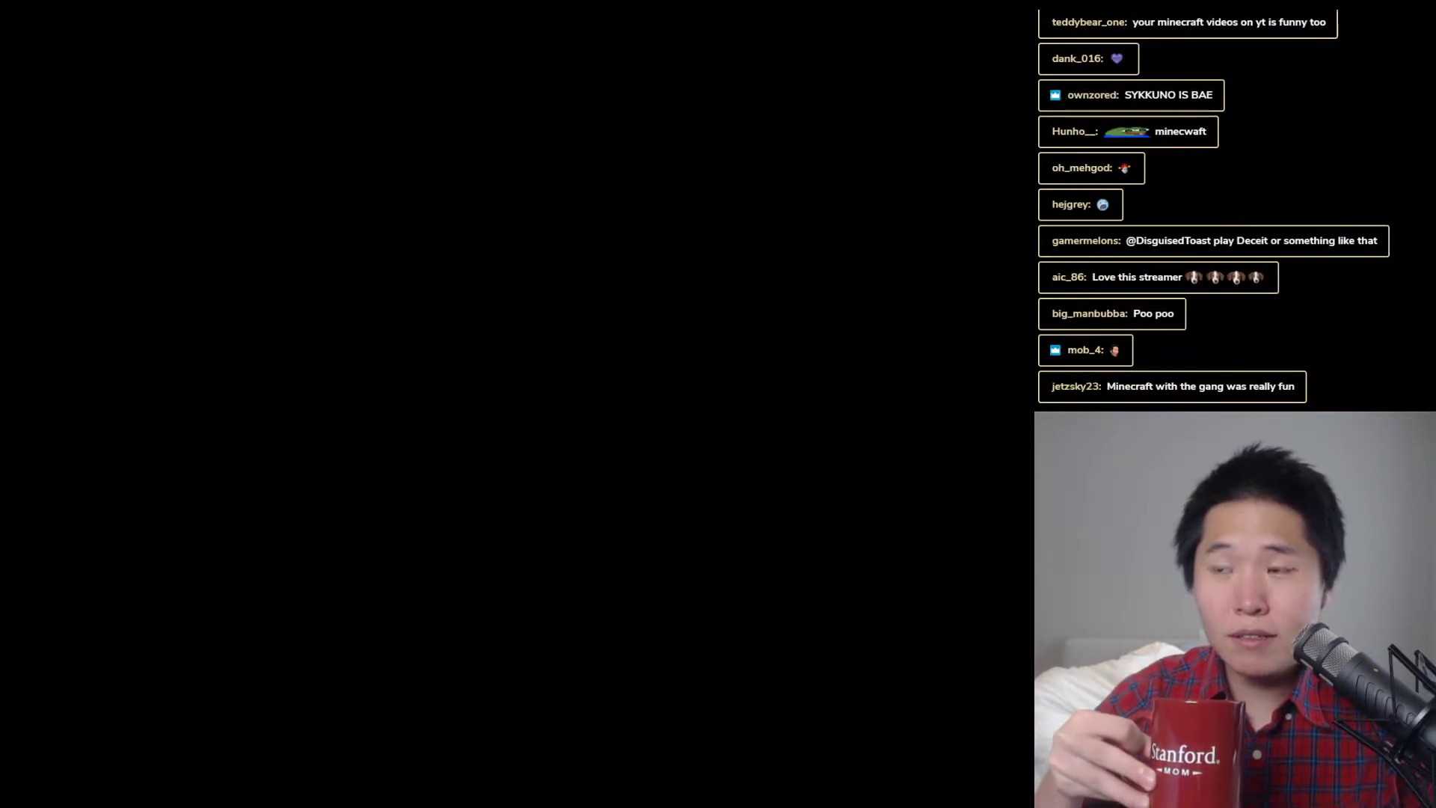
scroll("down", 3)
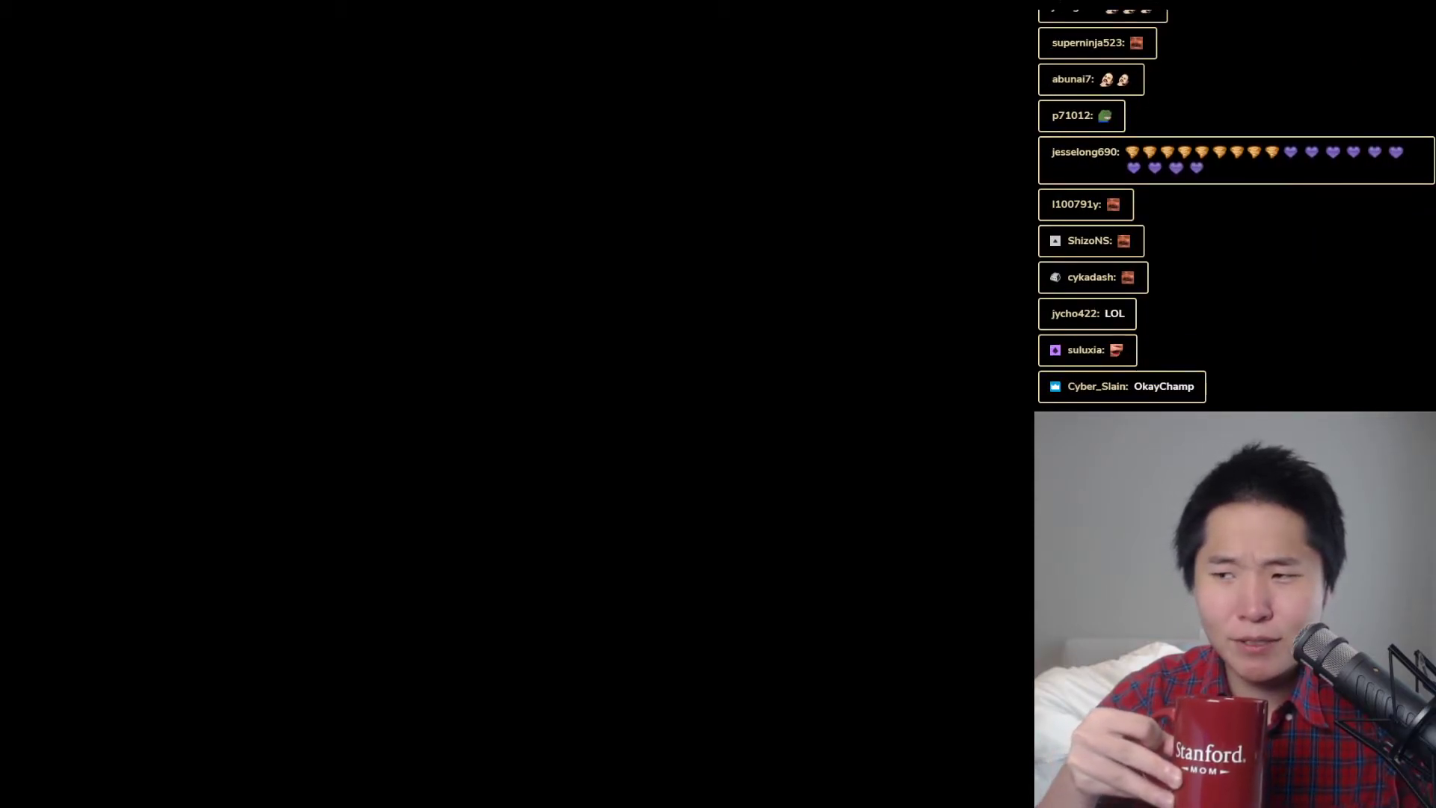
scroll("down", 3)
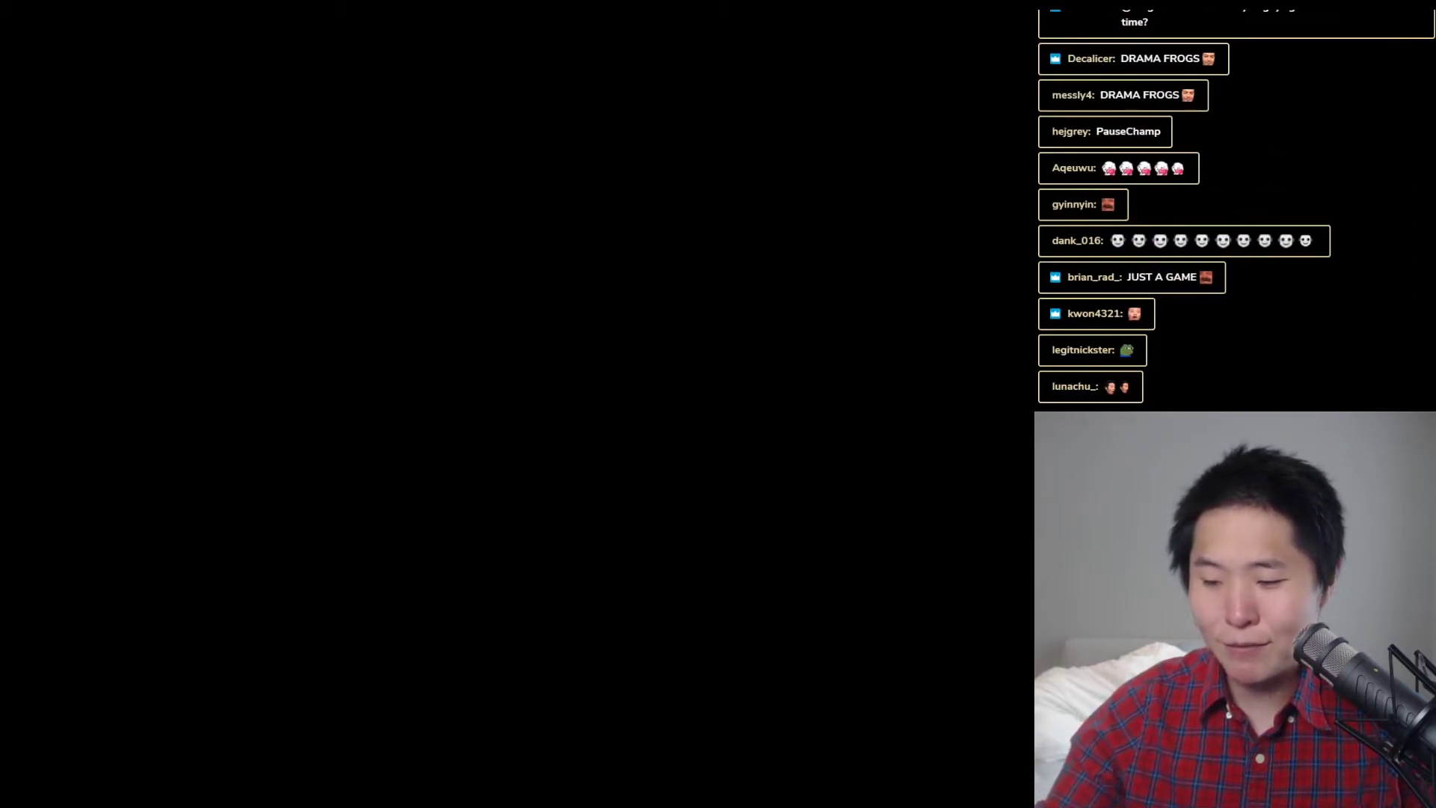
scroll("down", 3)
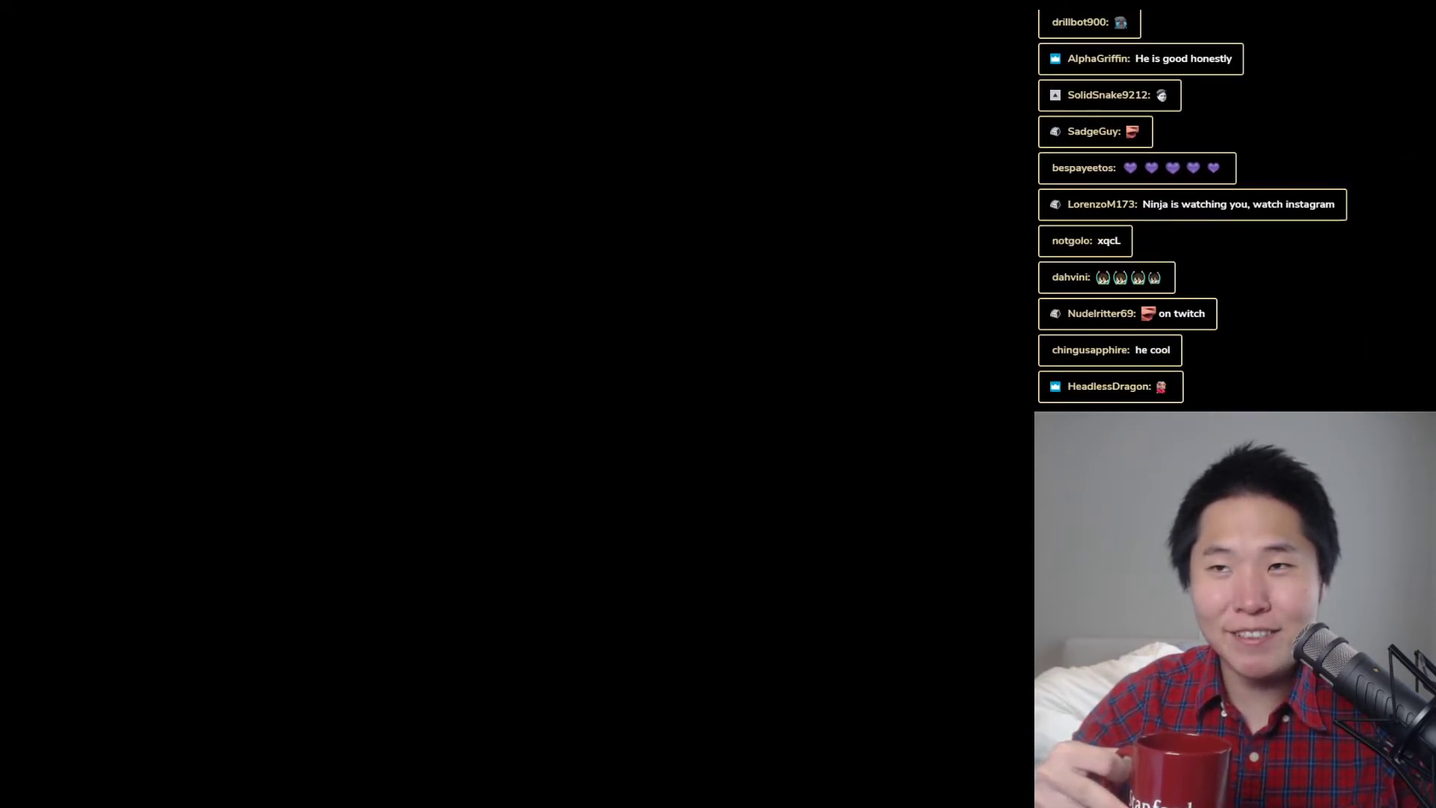
scroll("down", 3)
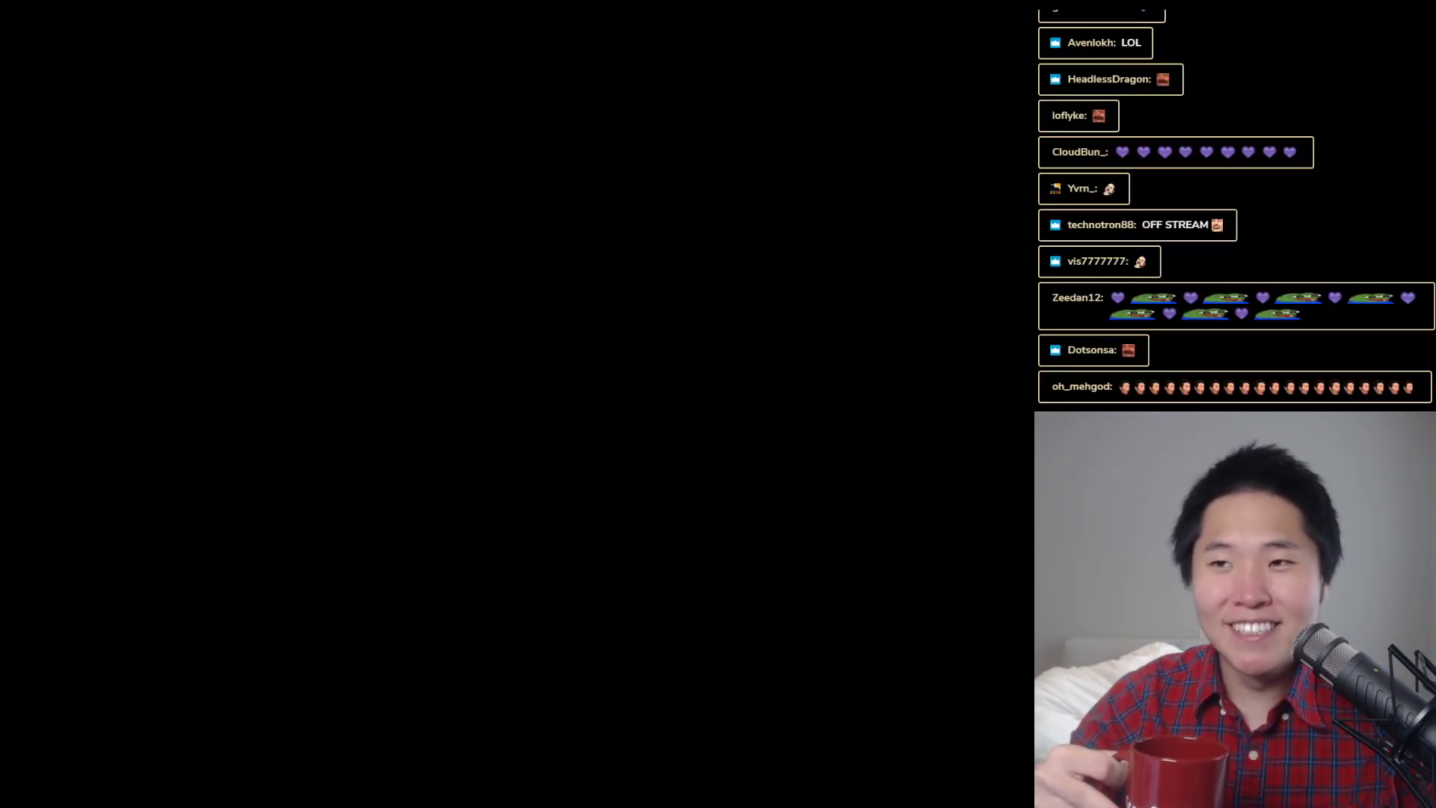